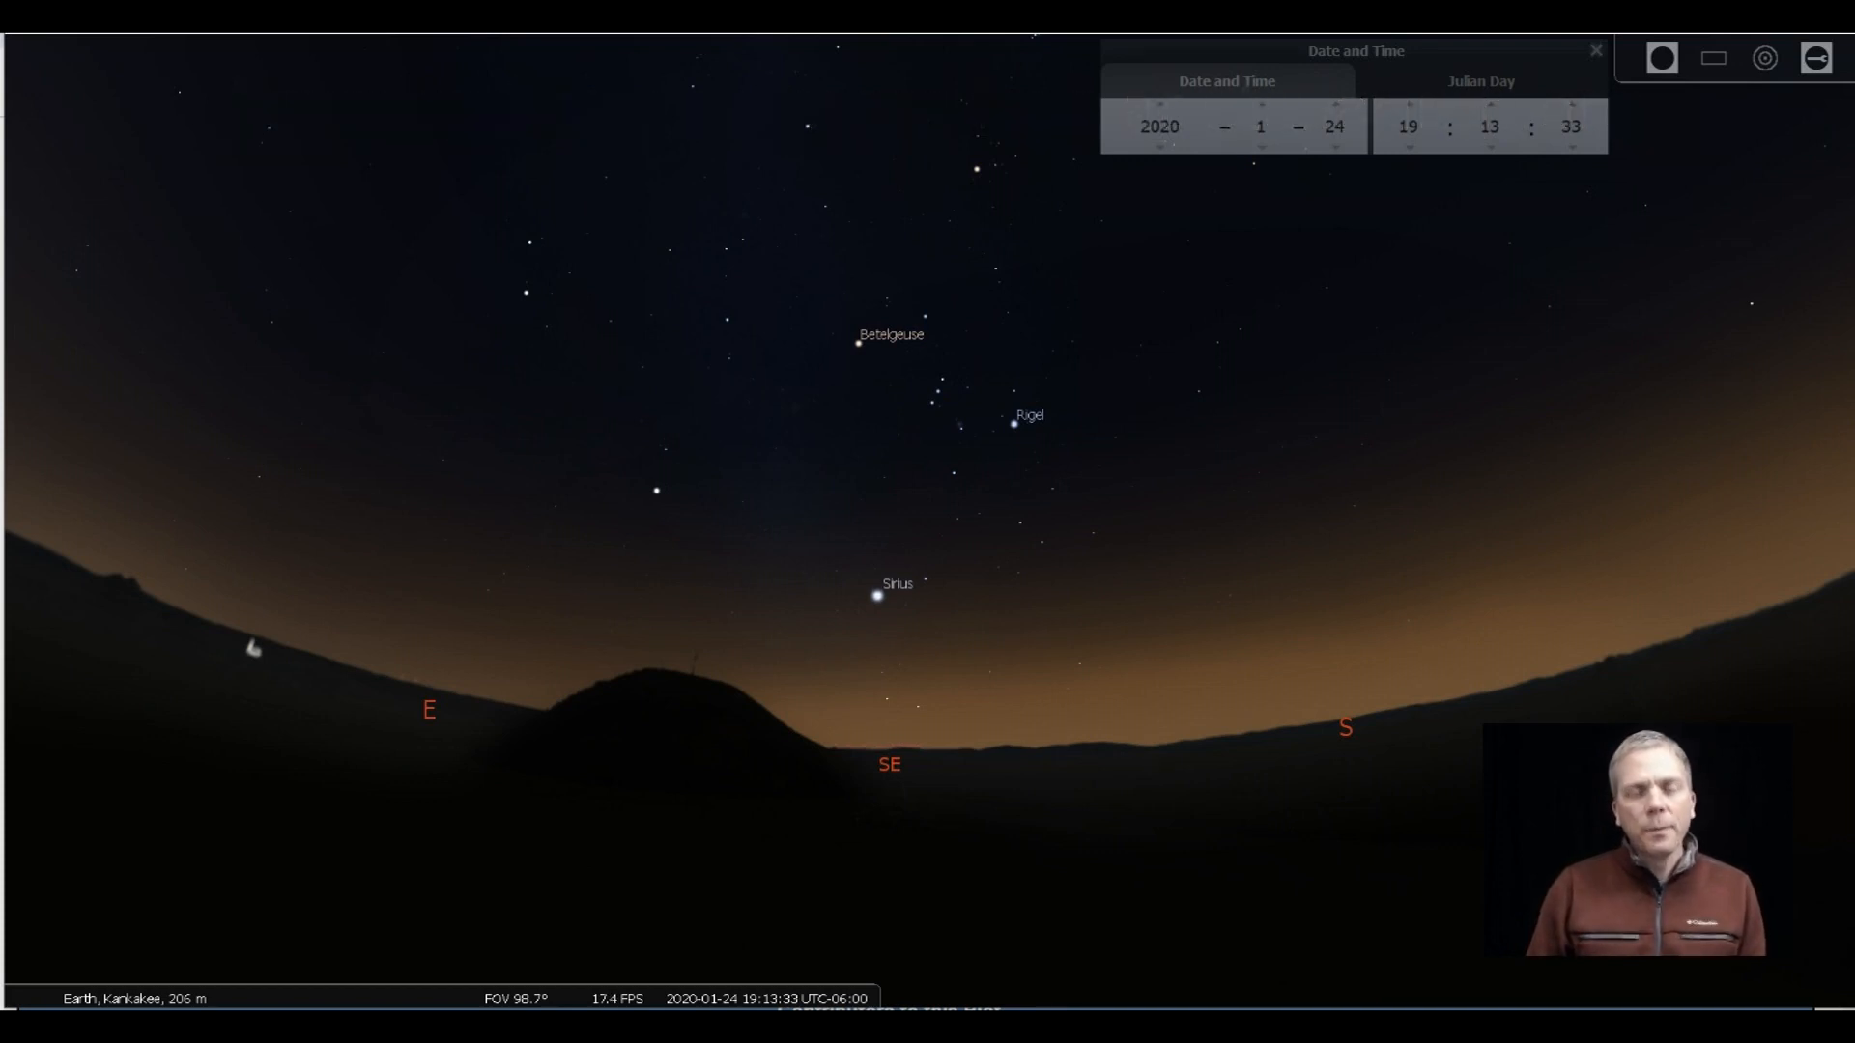
Open Betelgeuse's close-up disc image in the image viewer.
left_click(534, 578)
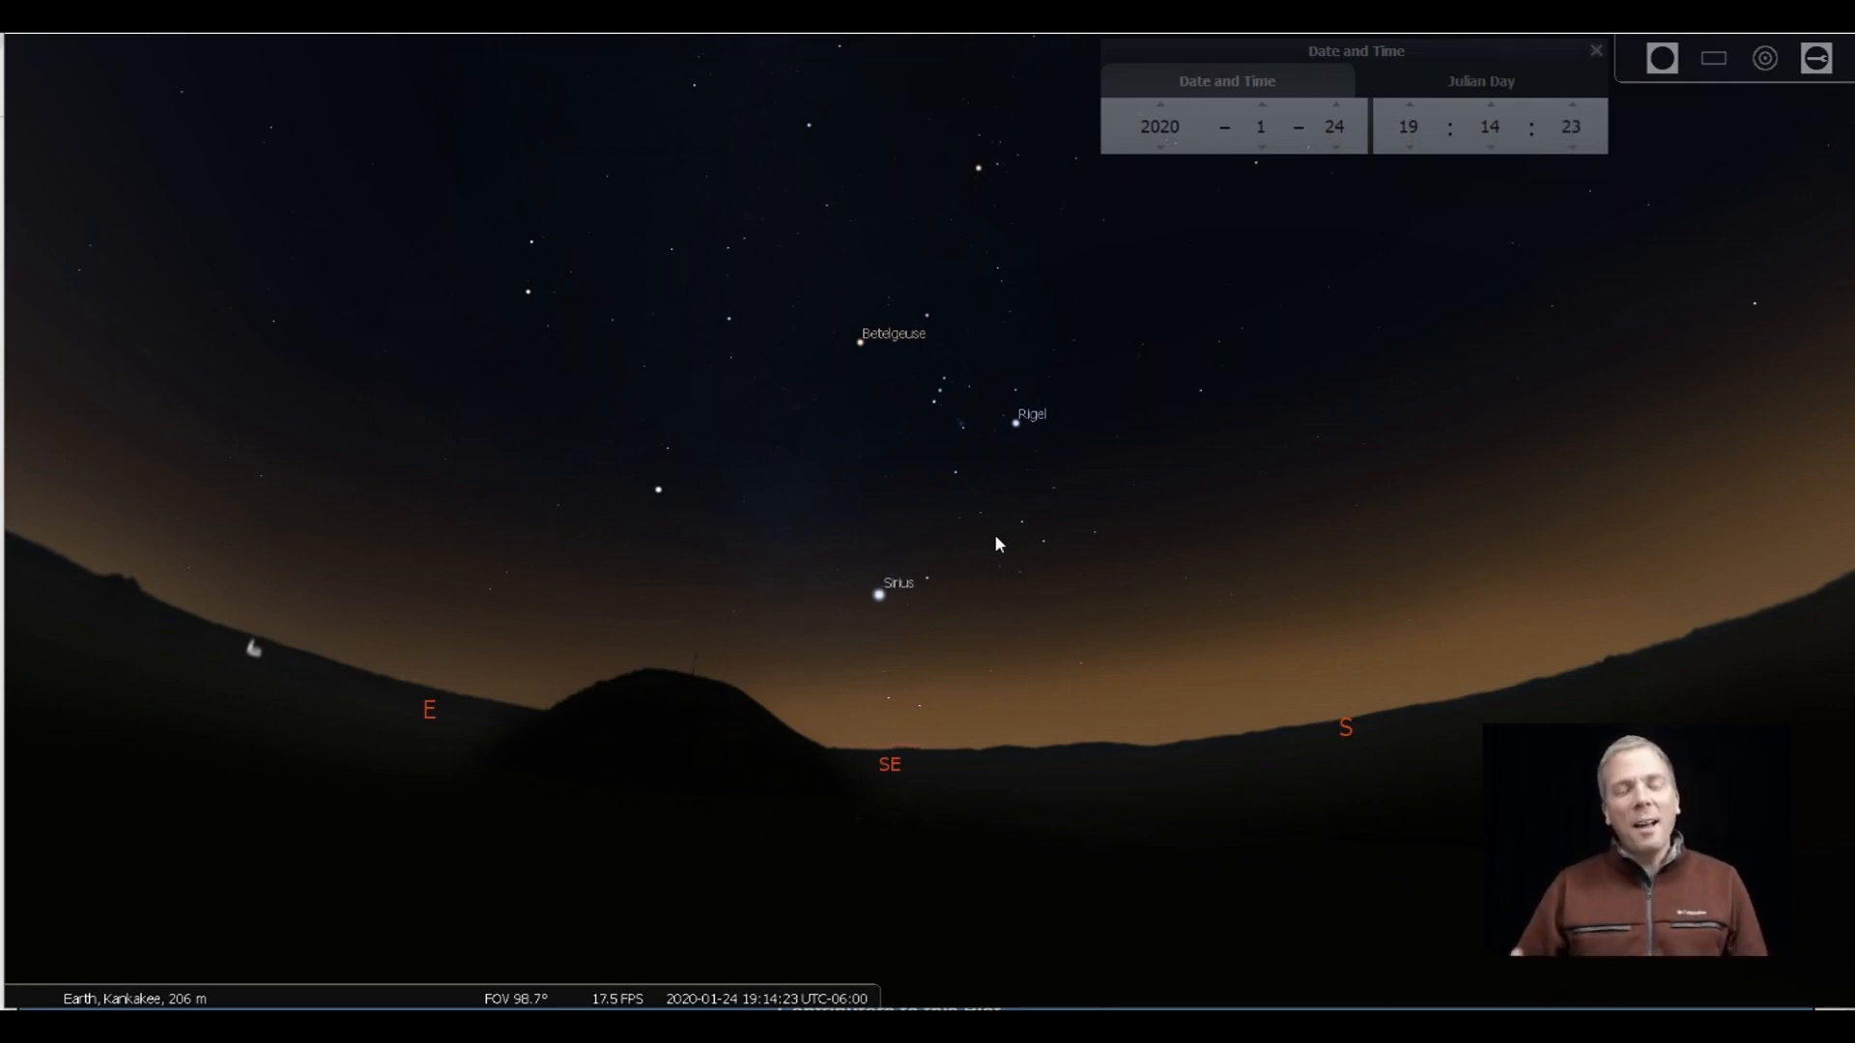
left_click(970, 531)
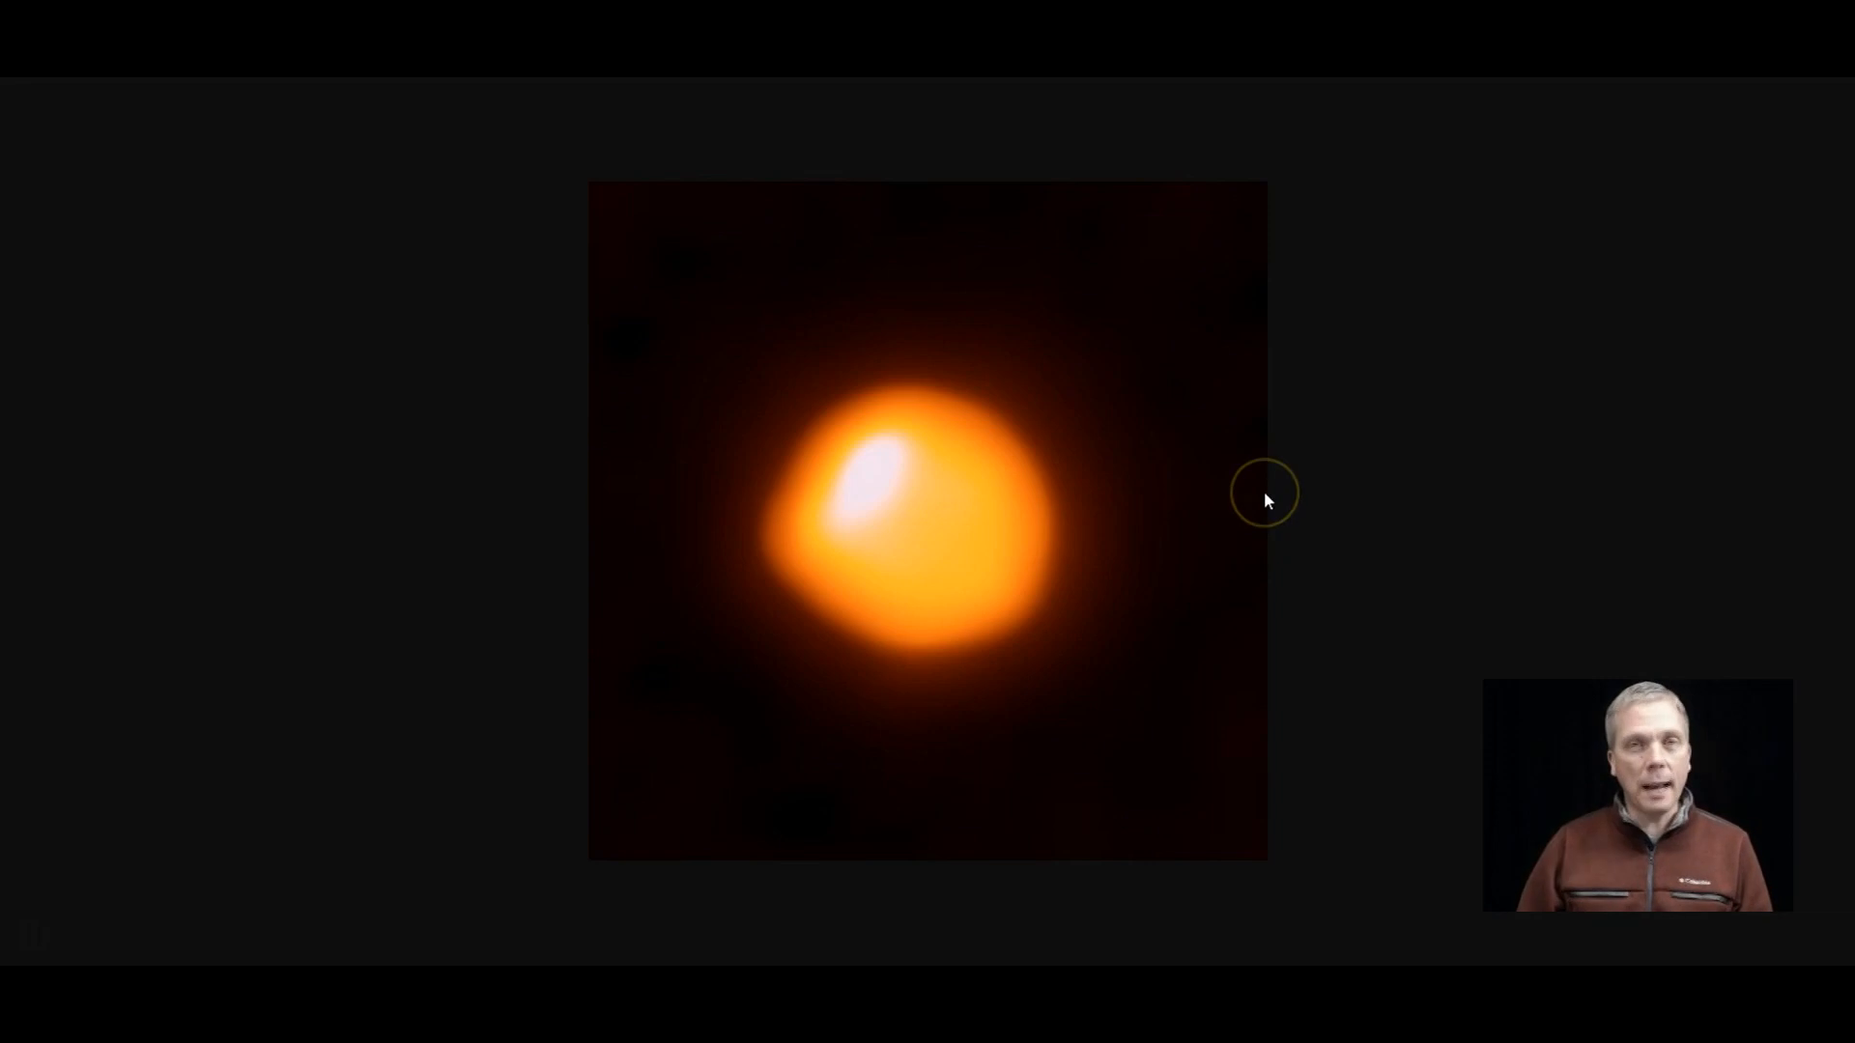
mouse_move(1228, 411)
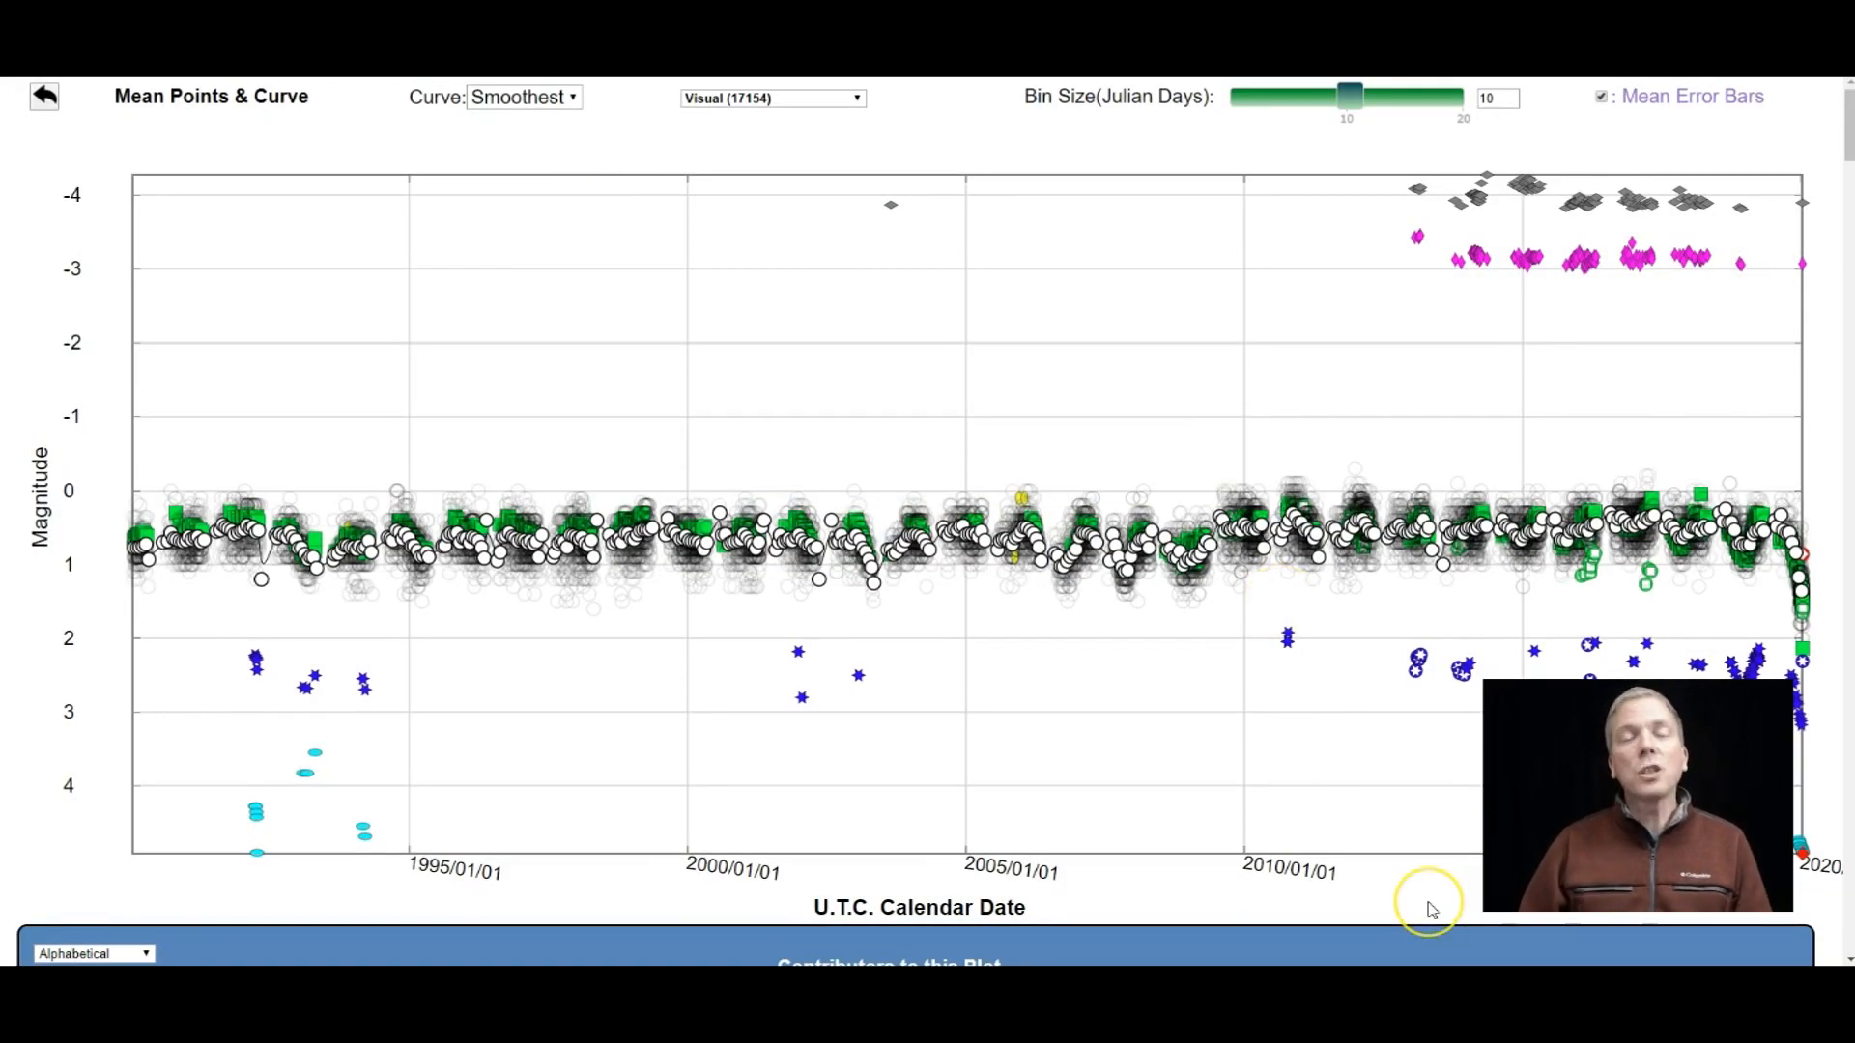
mouse_move(1333, 891)
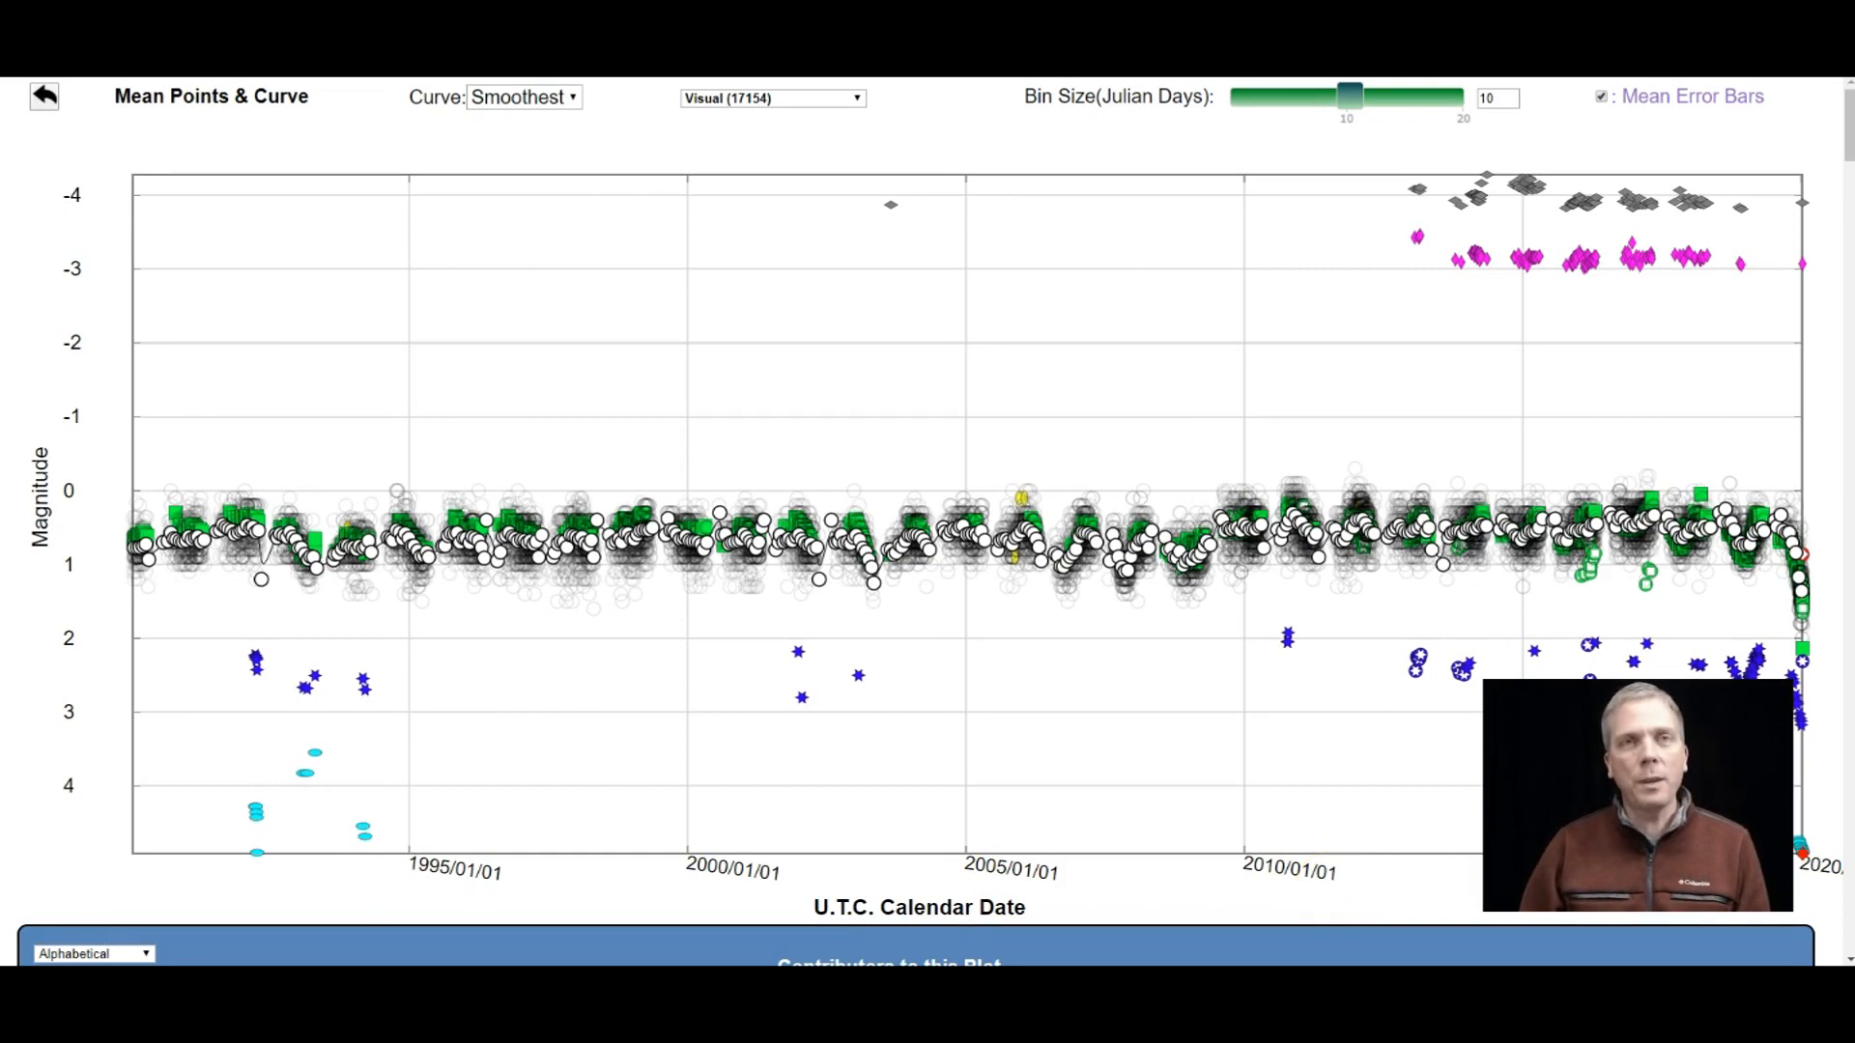
mouse_move(144, 549)
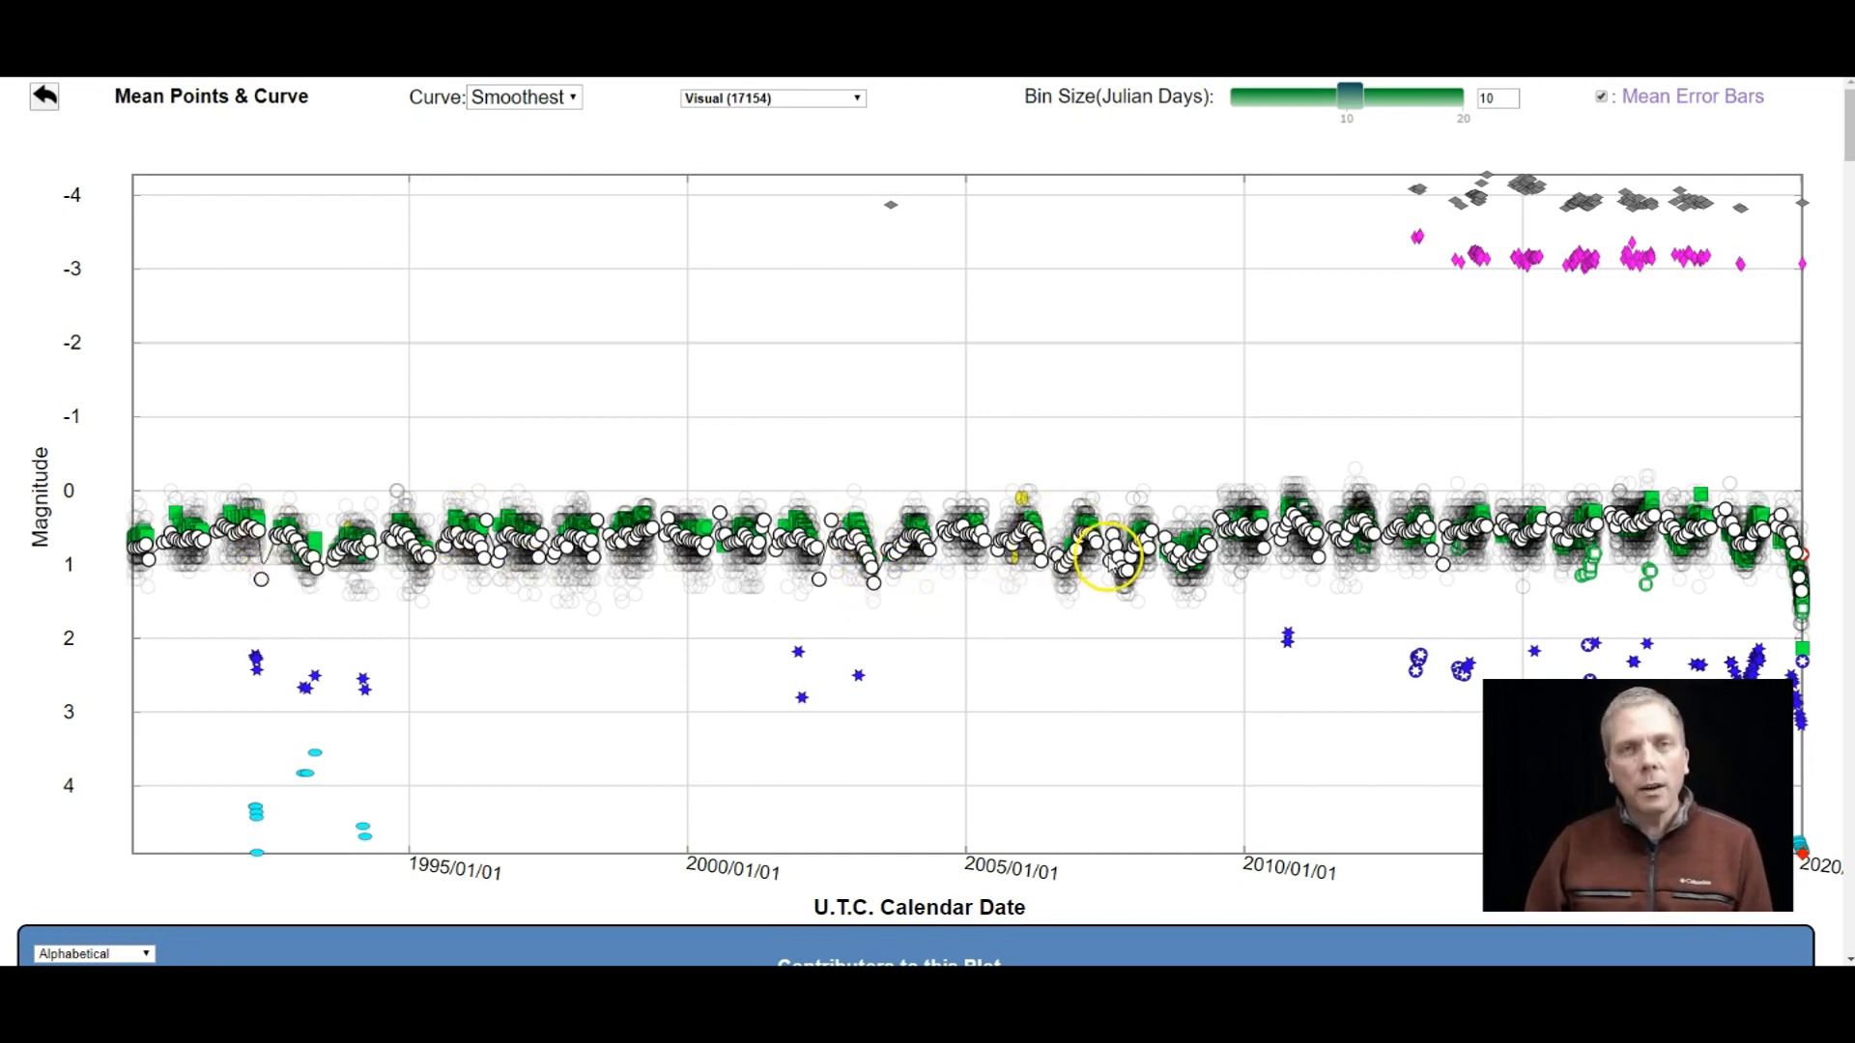
mouse_move(1786, 532)
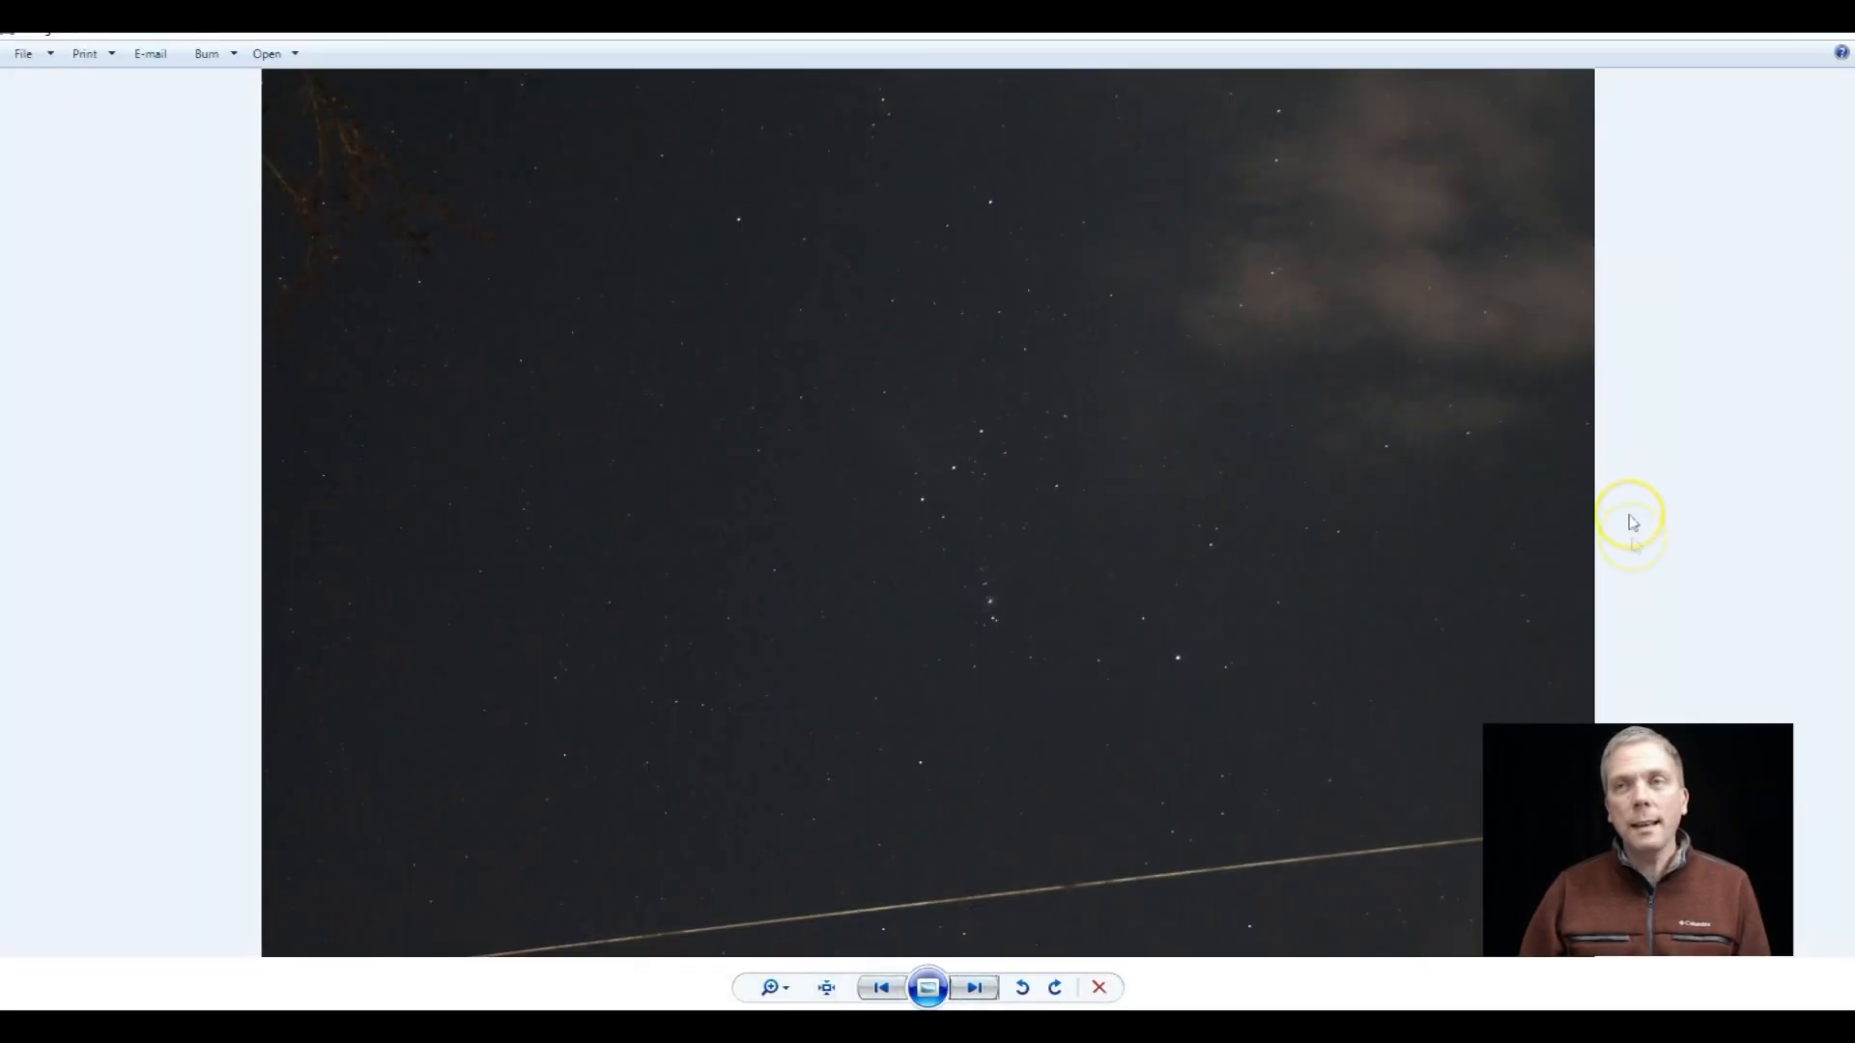
mouse_move(762, 195)
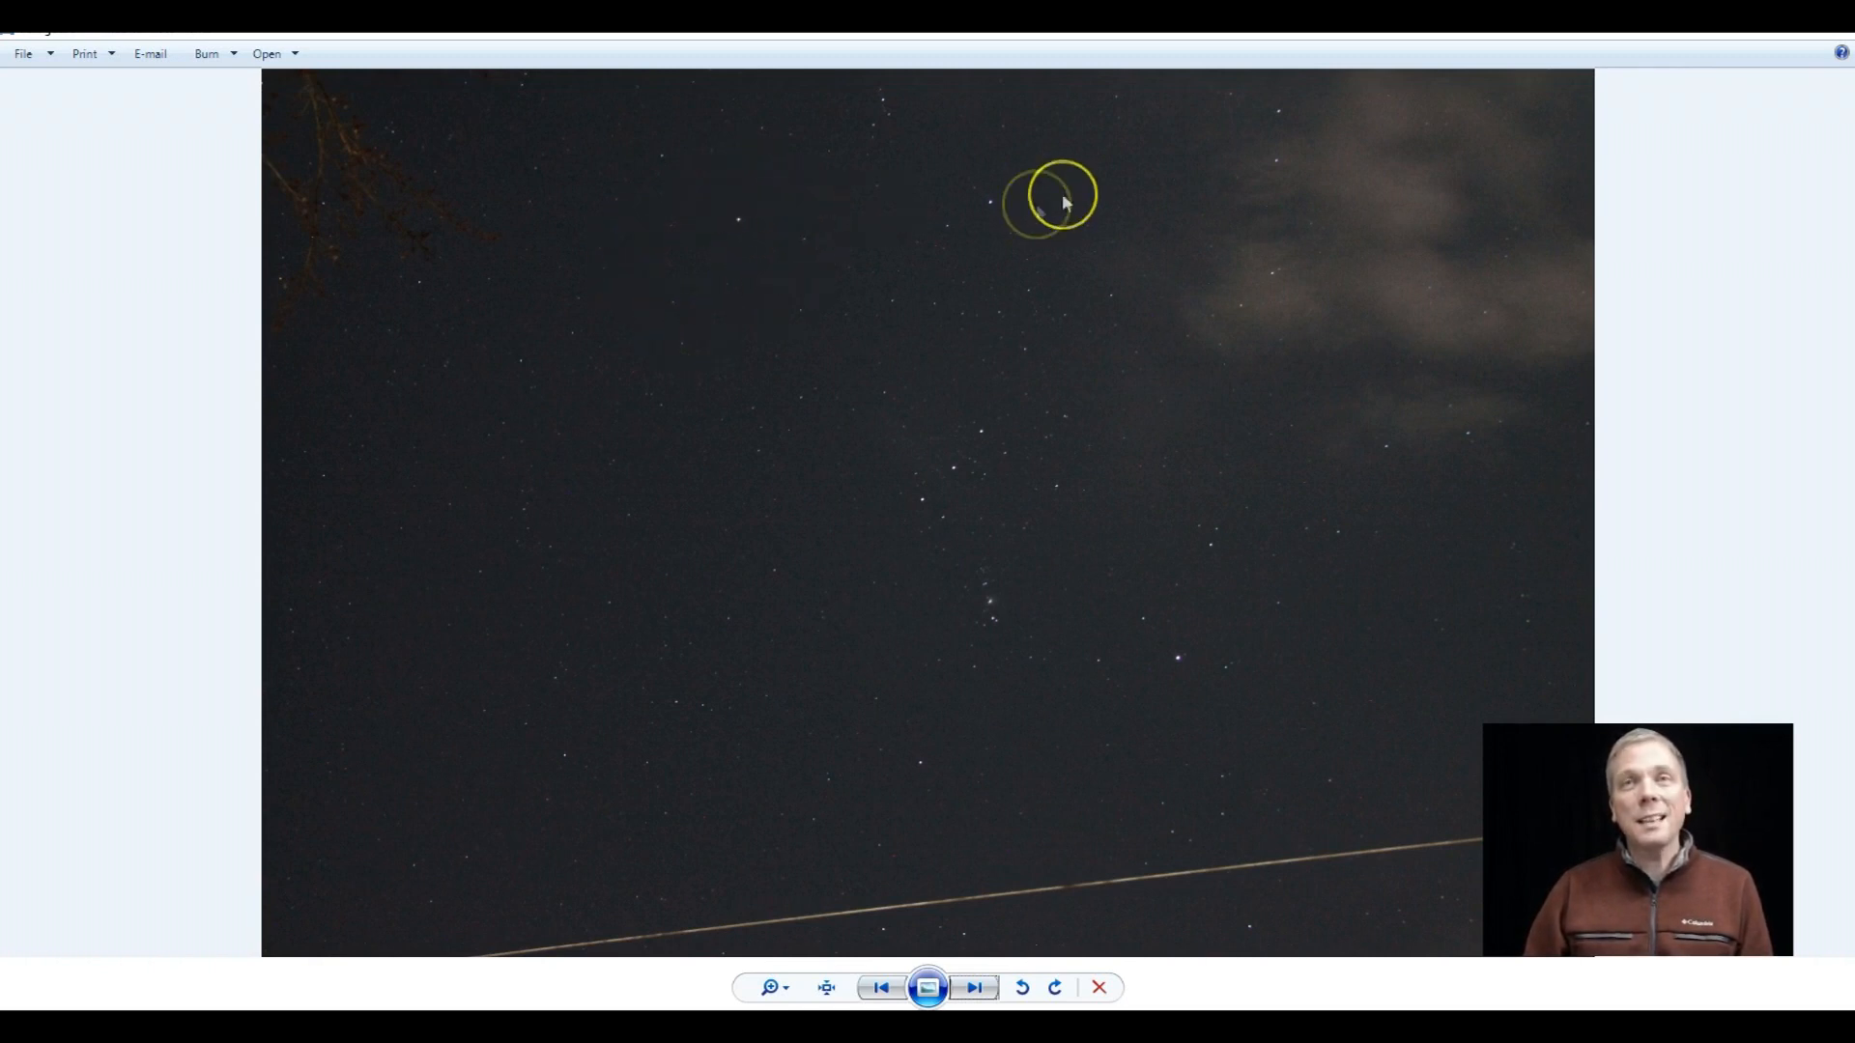
mouse_move(1006, 784)
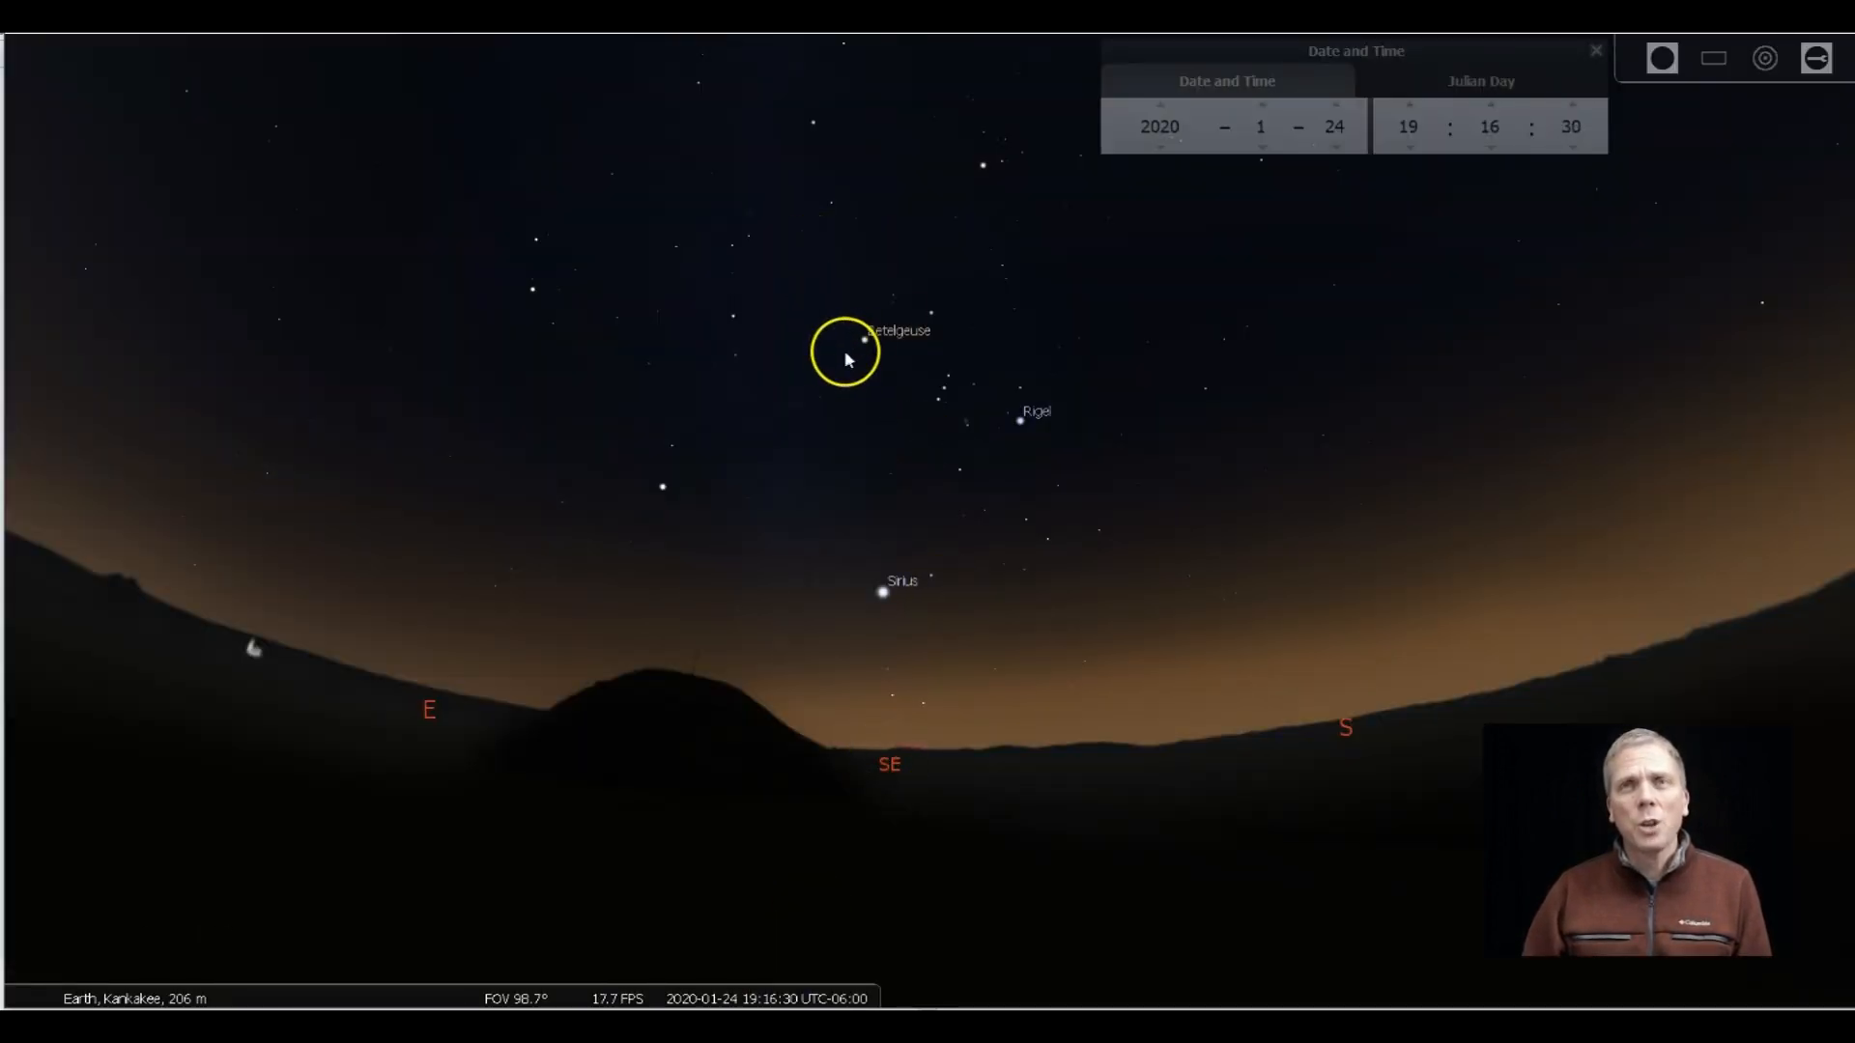
Select Betelgeuse to list magnitude 0.45, spectral type M1-M2, and distance about 498 light-years.
left_click(864, 342)
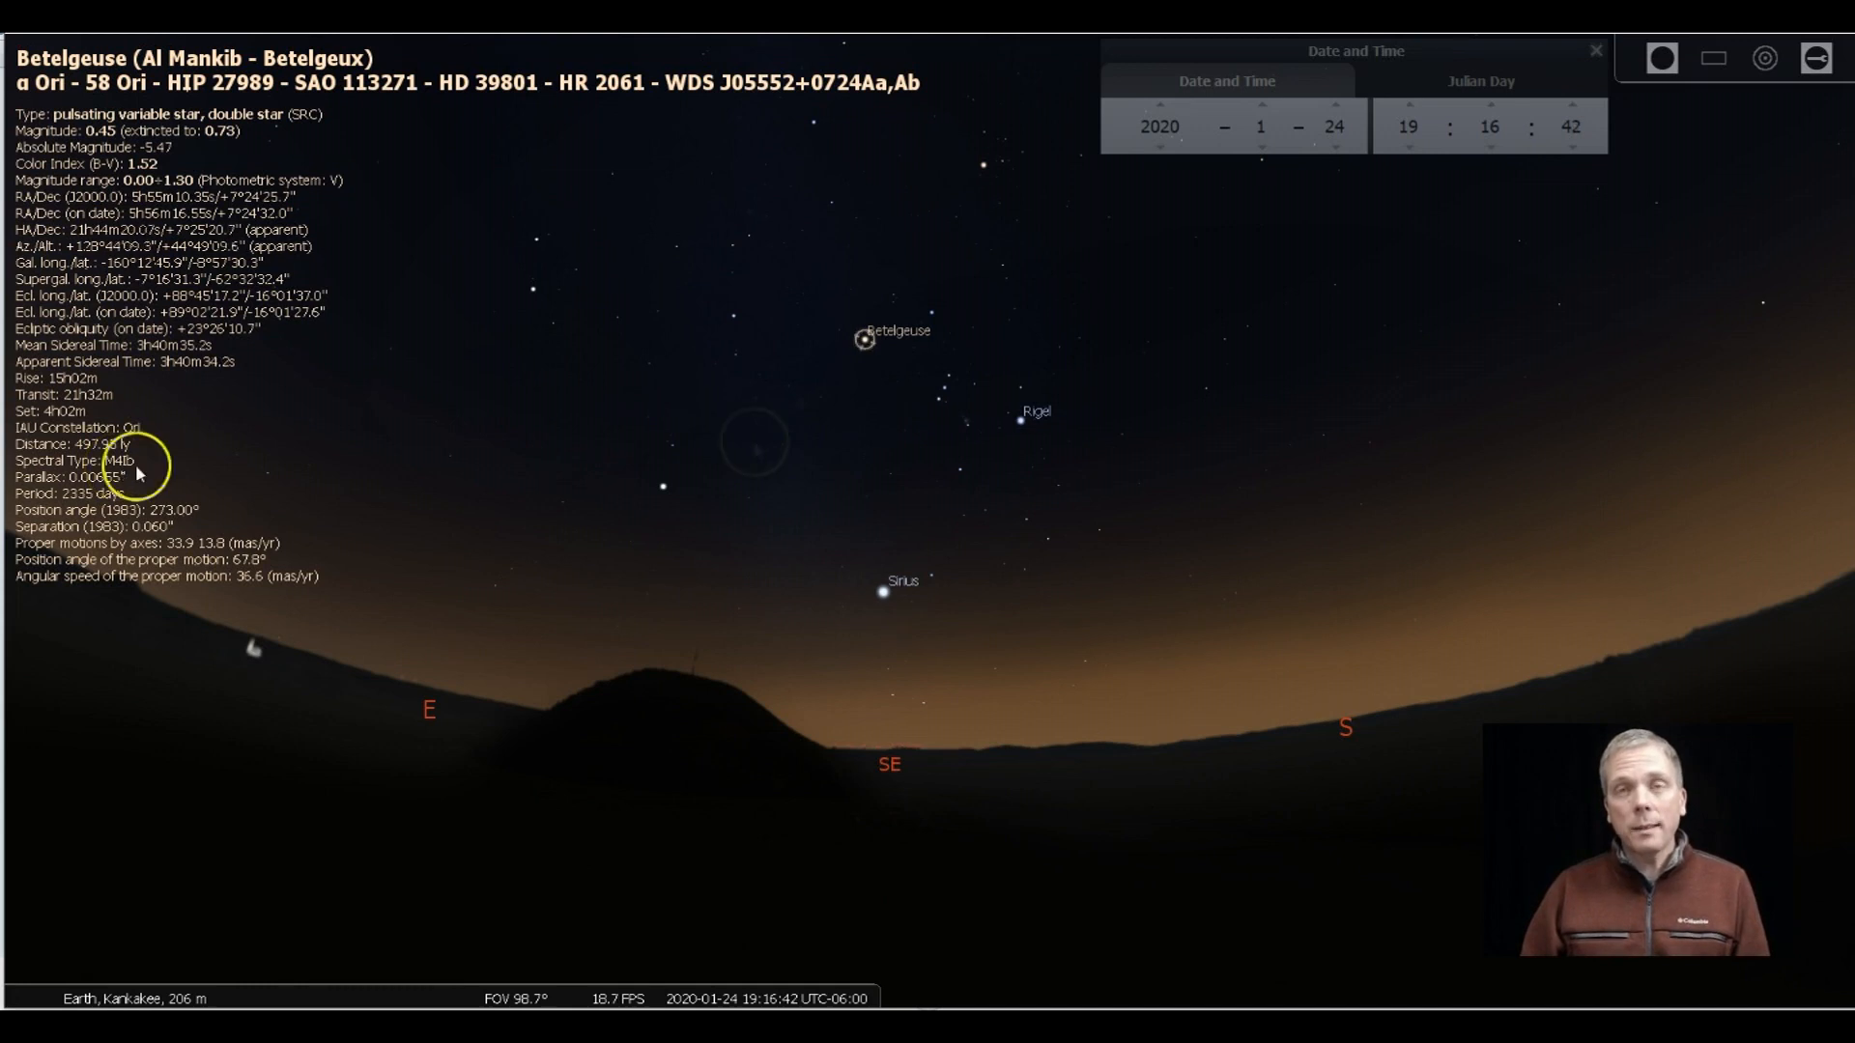
mouse_move(955, 689)
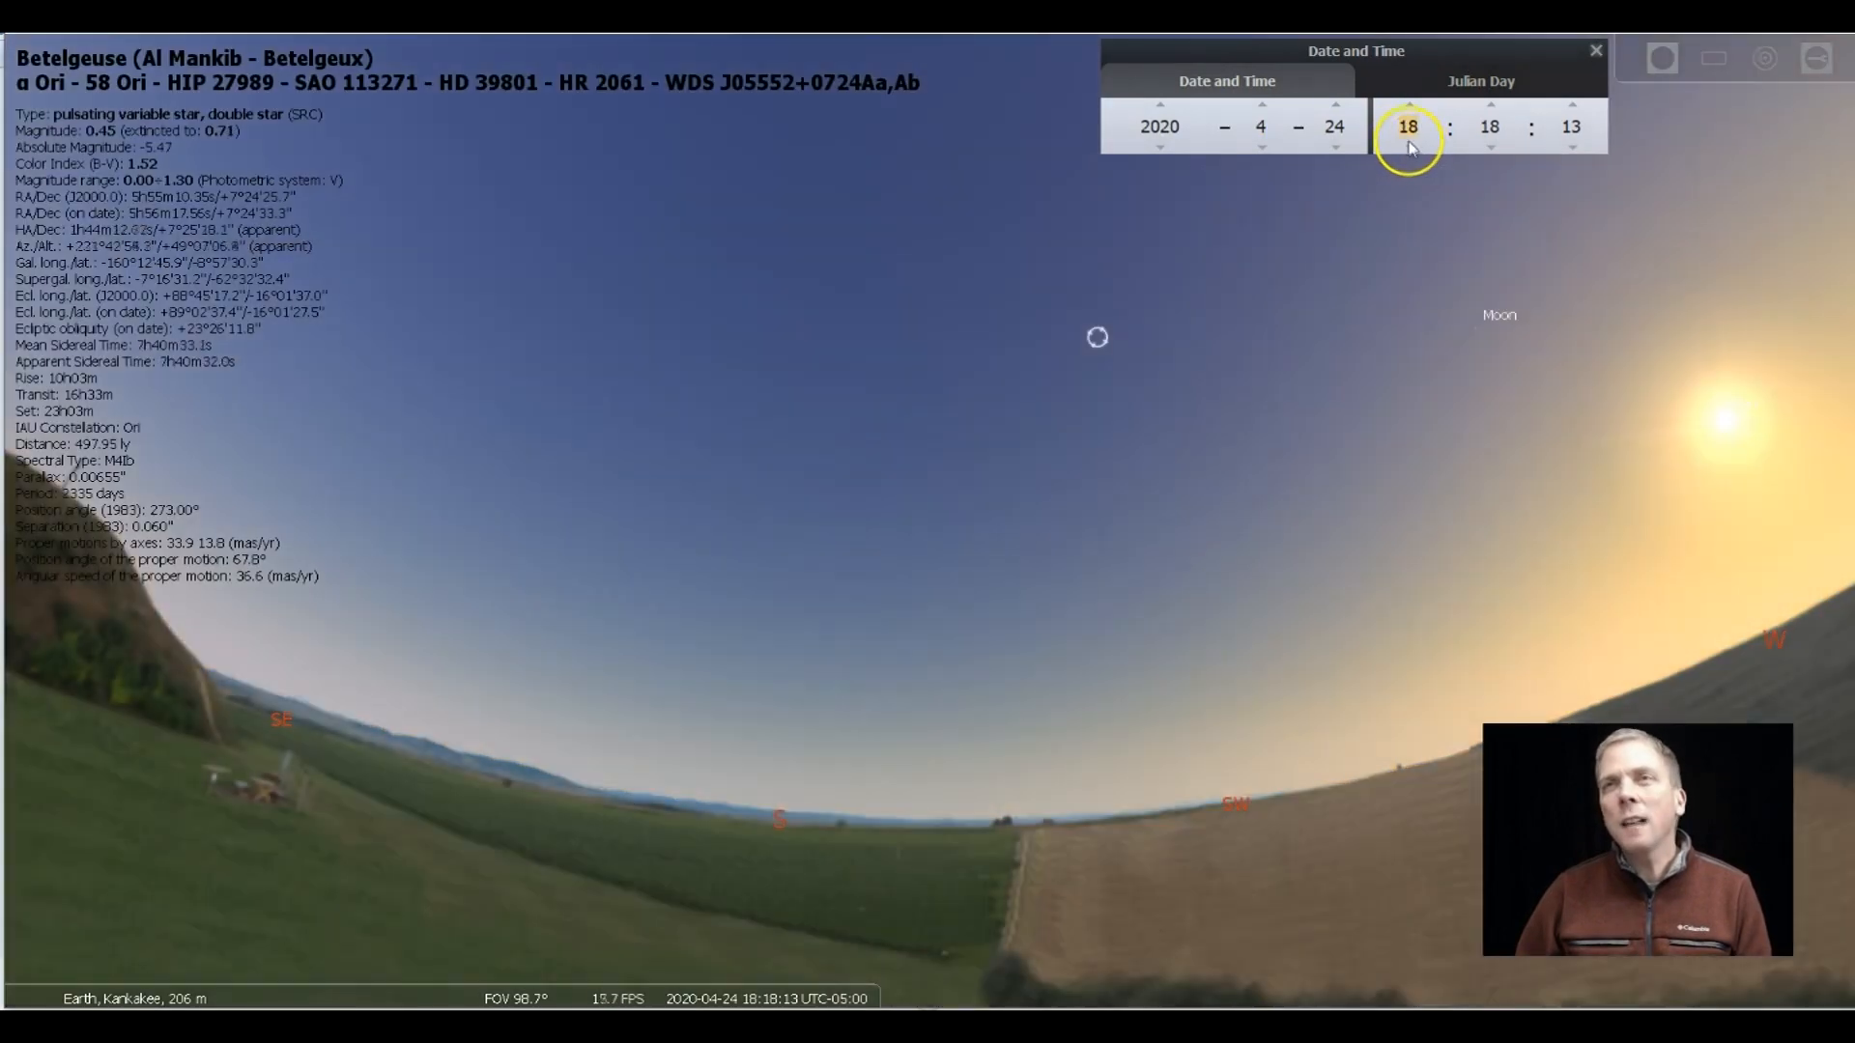
Raise the hour to 21, then step the month from April back to January.
left_click(1407, 105)
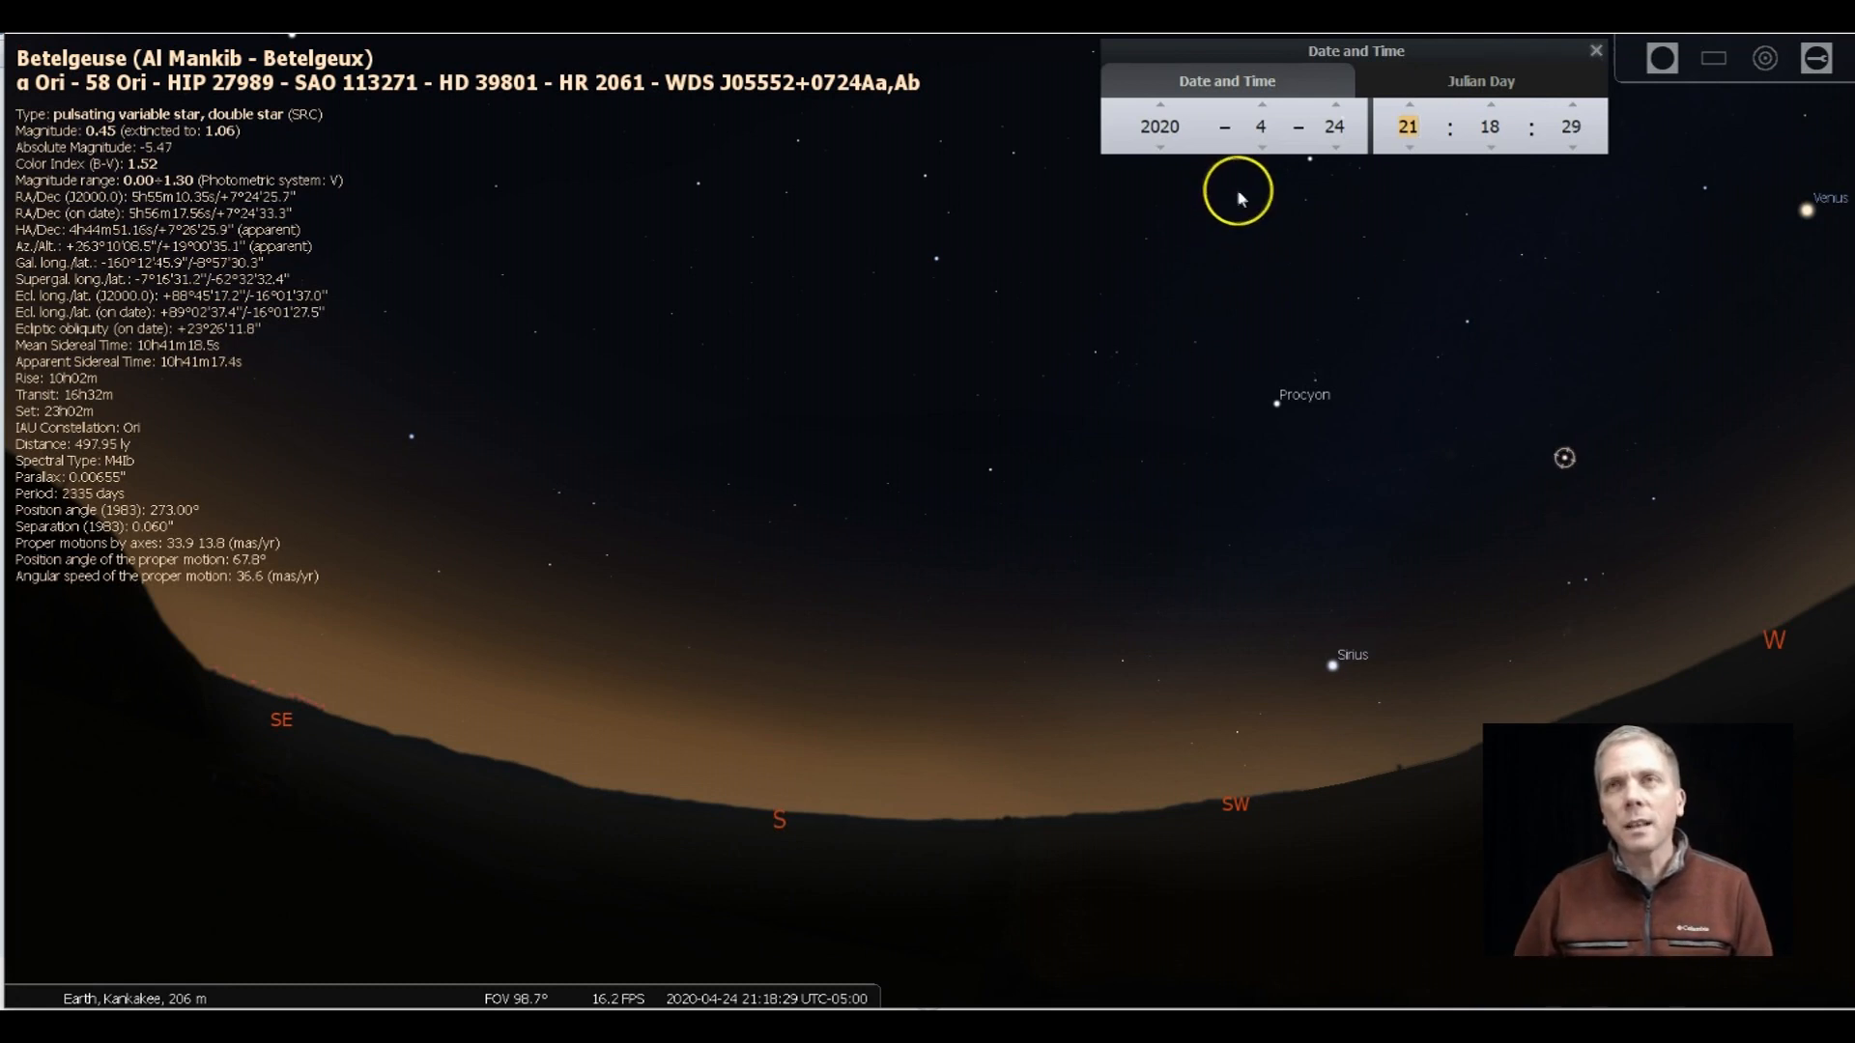
left_click(1260, 143)
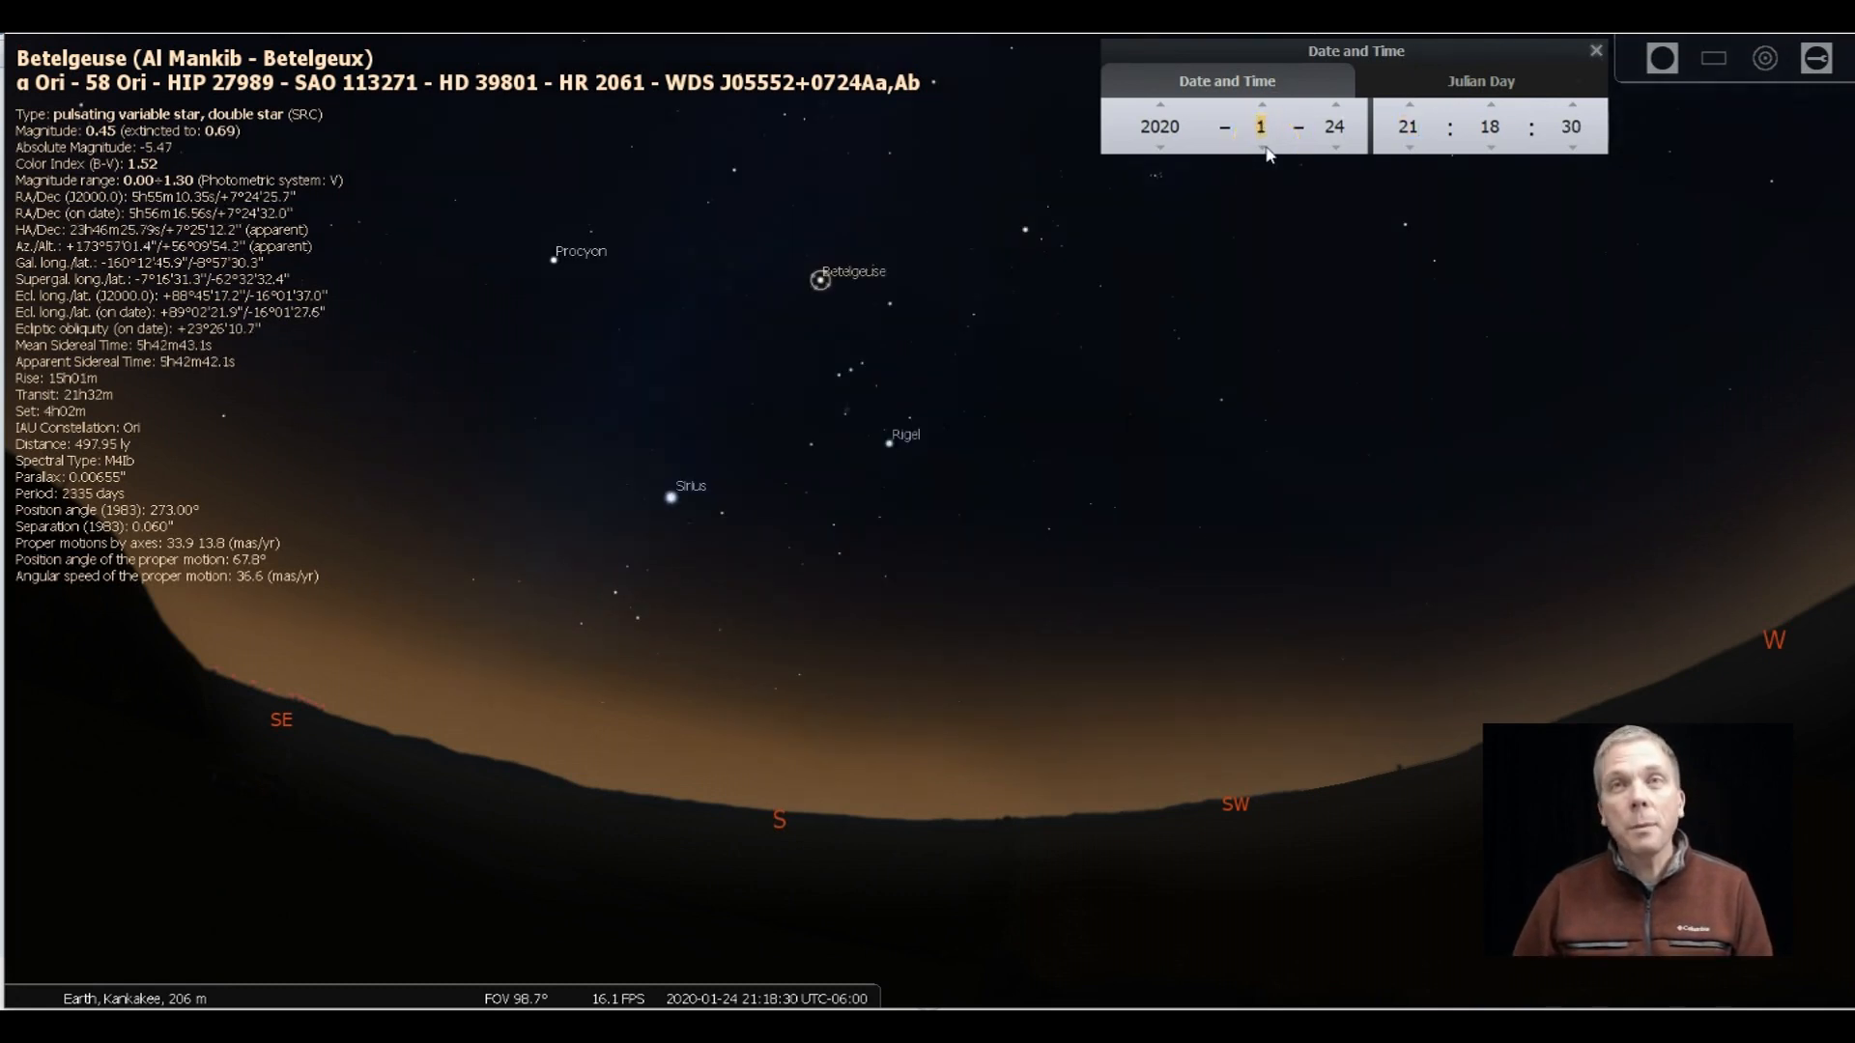